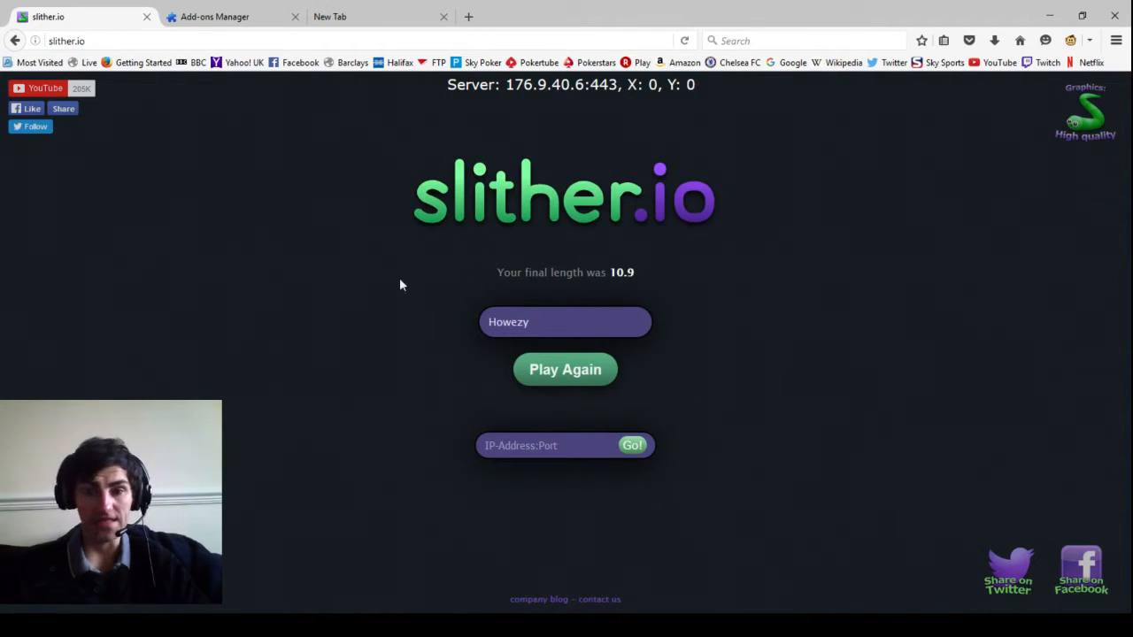
mouse_move(698, 356)
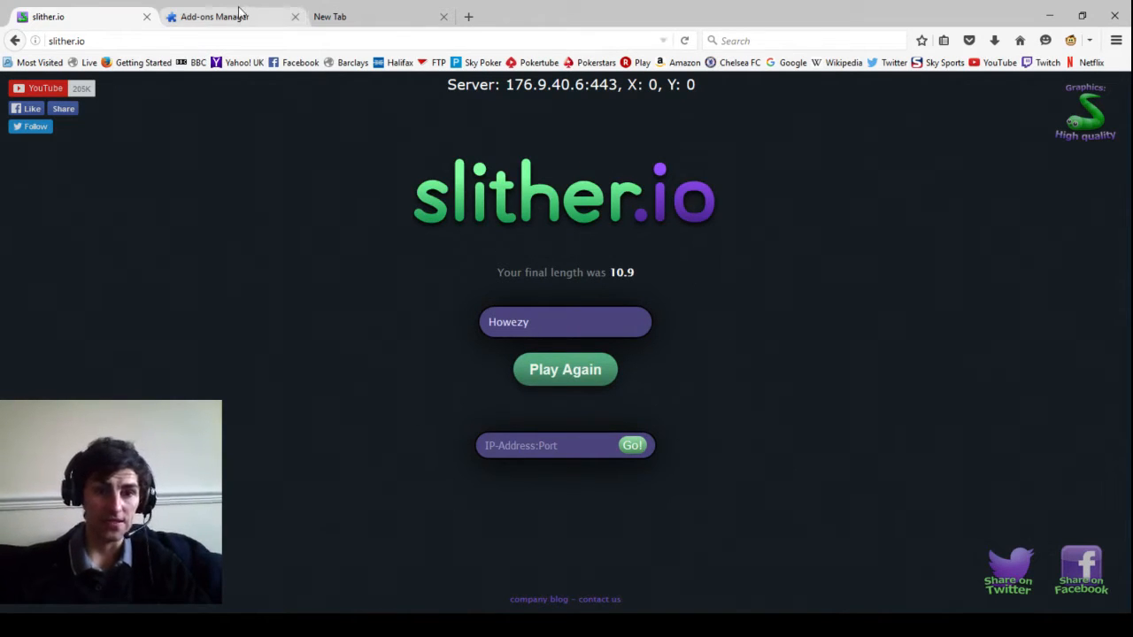
Show the Add-ons Manager and enter the GitHub slitherio-plugin.user.js script URL
left_click(217, 15)
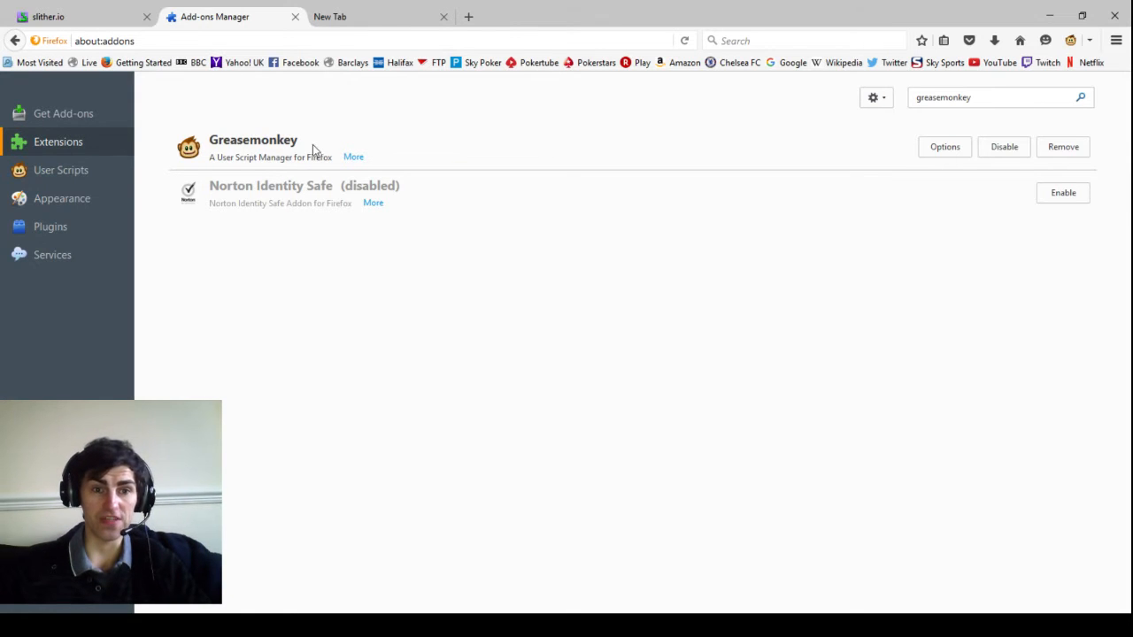
mouse_move(279, 156)
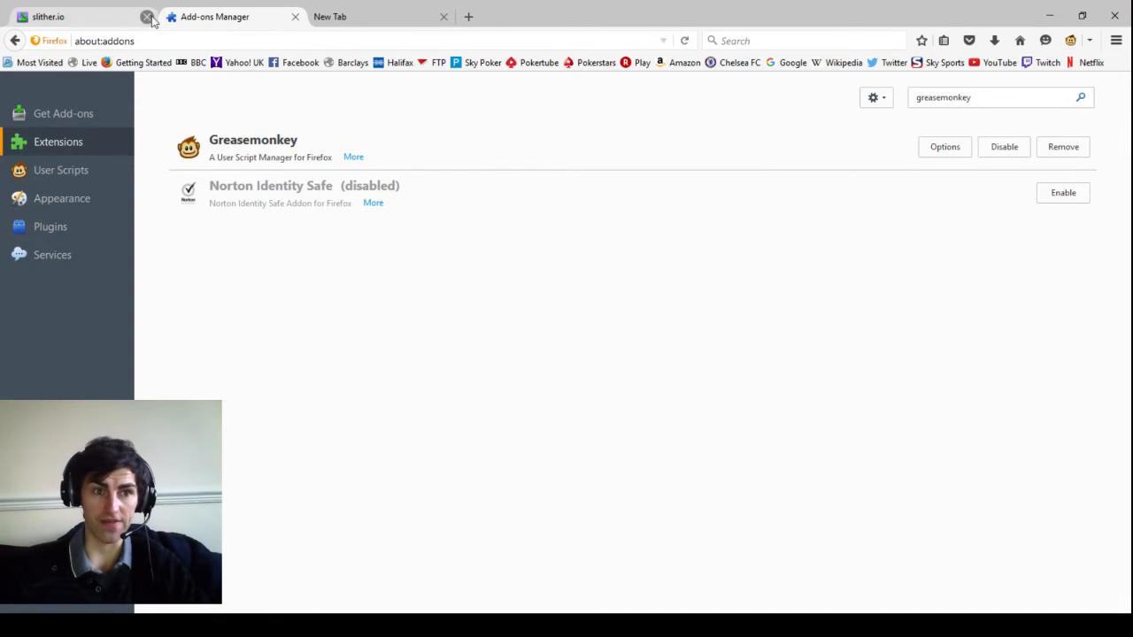
mouse_move(71, 33)
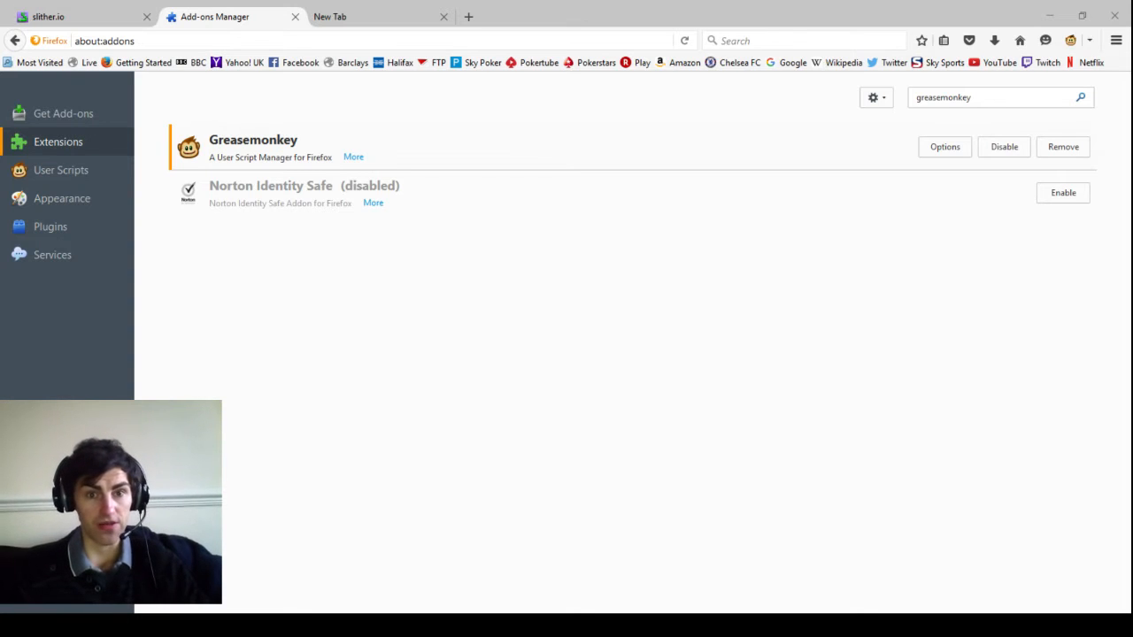
type("https://github.com/Montaror/Slitherio-Plugin/raw/master/slitherio-plugin.user.js")
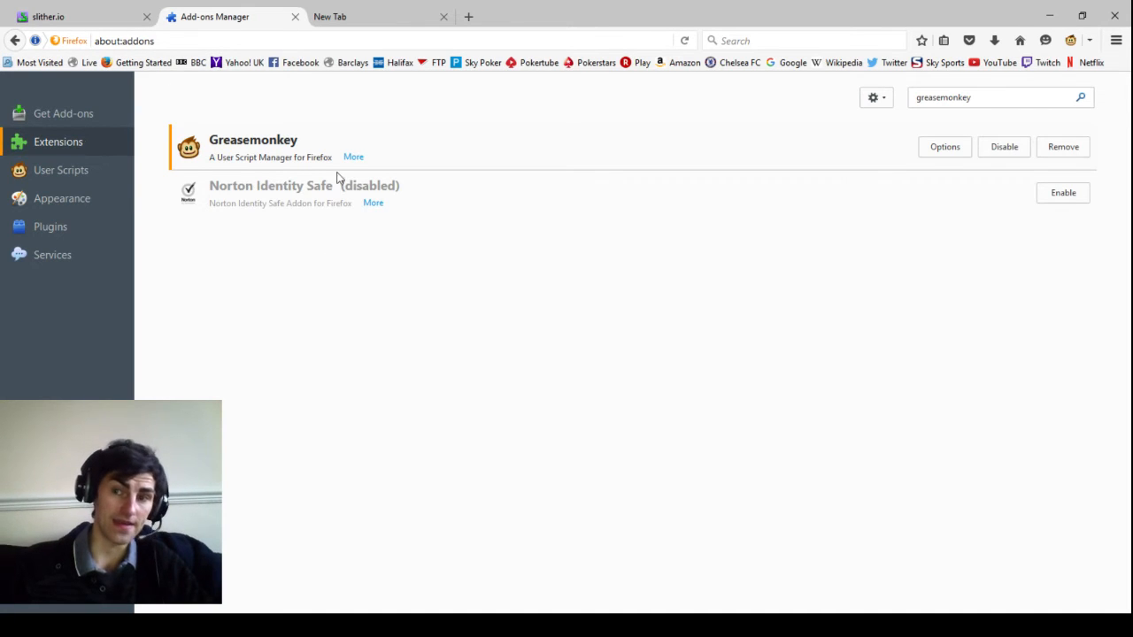
mouse_move(1115, 16)
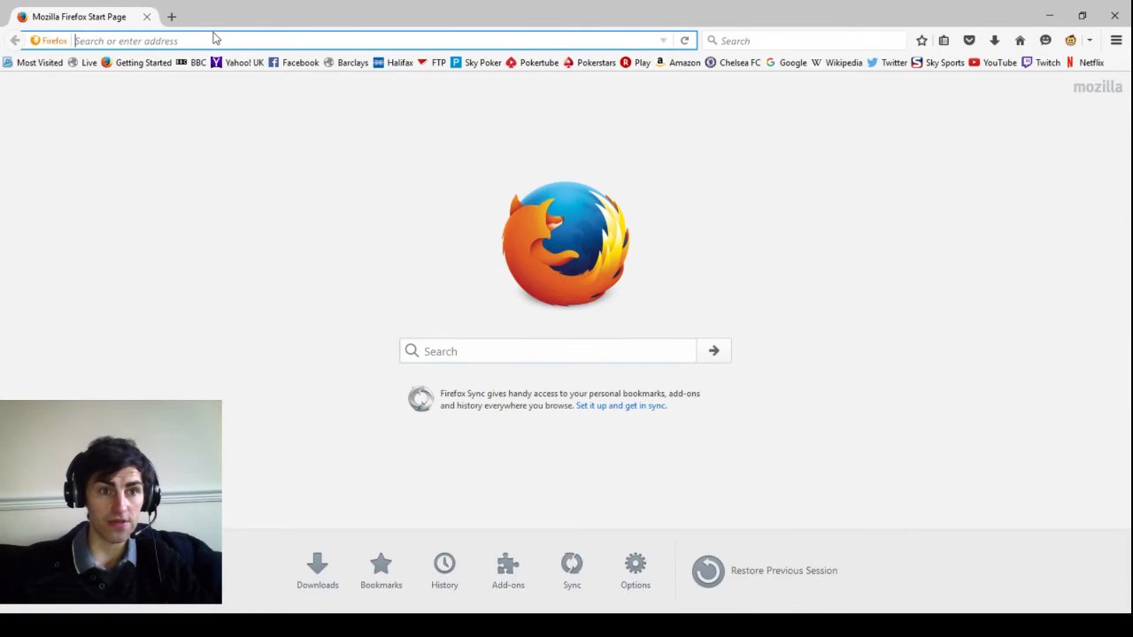
Load slither.io/ and enter the nickname 'Howey' in the Nickname box
type("slither.io/")
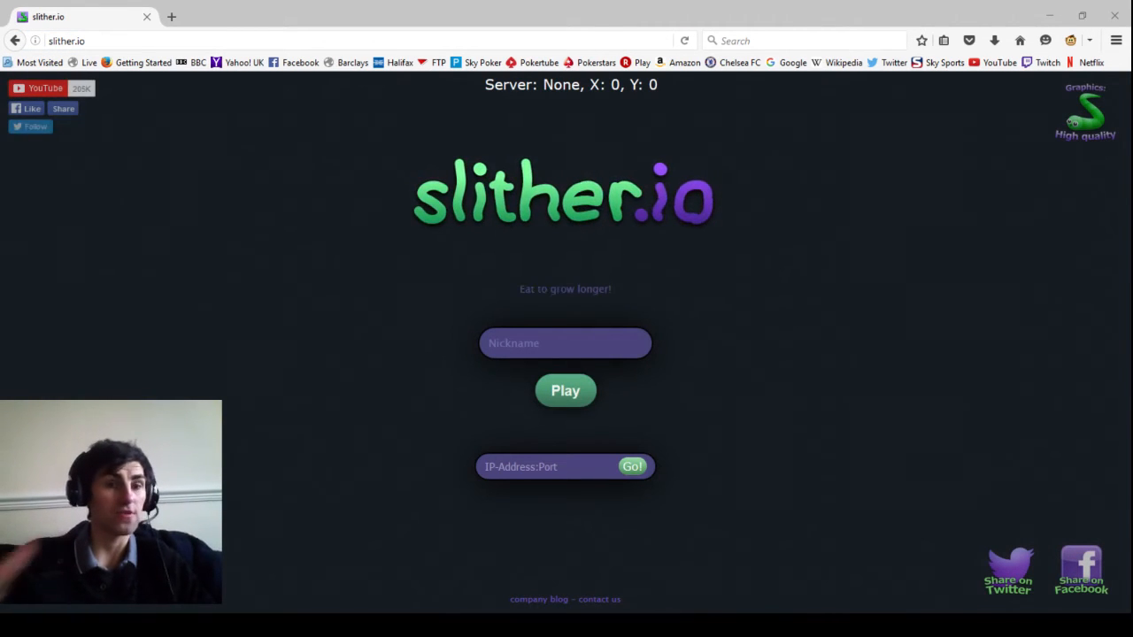
left_click(564, 344)
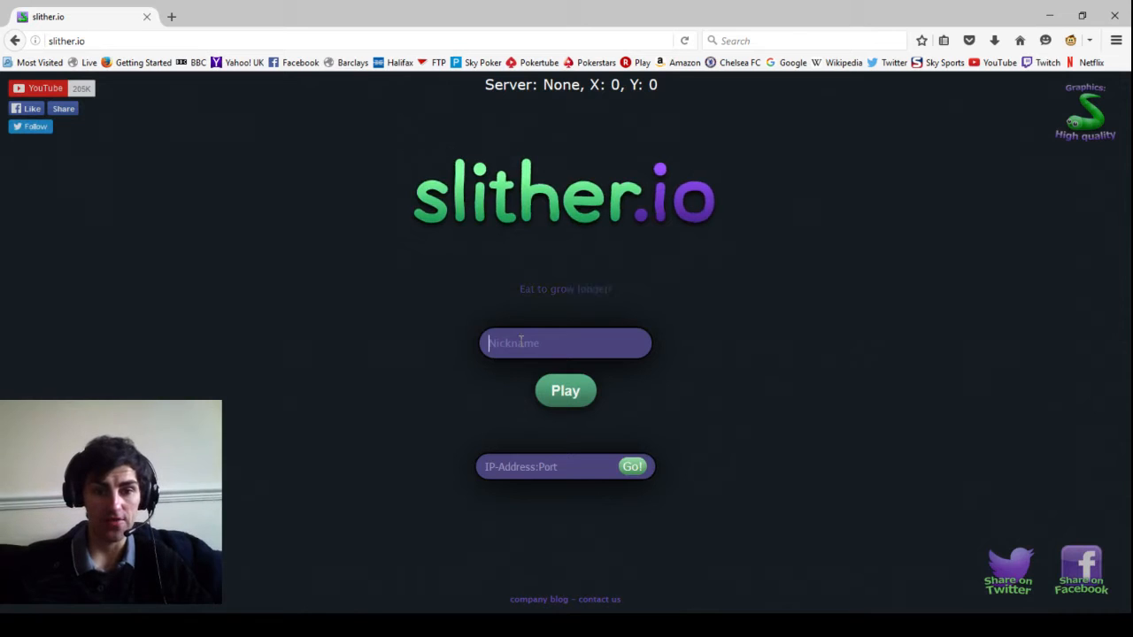
type("Howey")
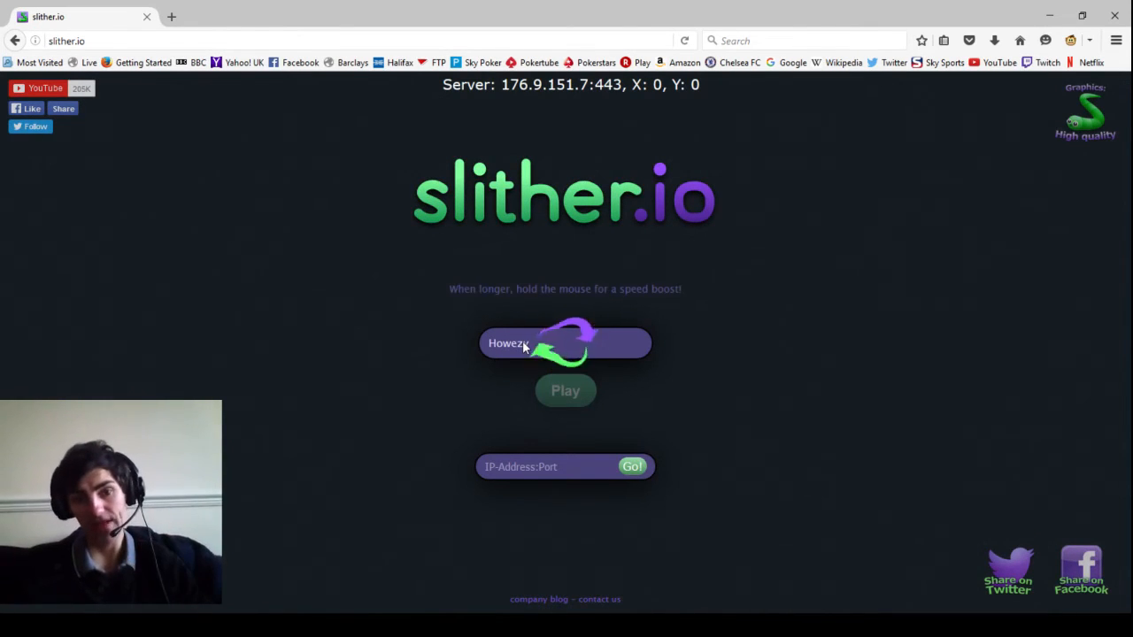
Start the round and play until the snake dies at length 10
left_click(565, 390)
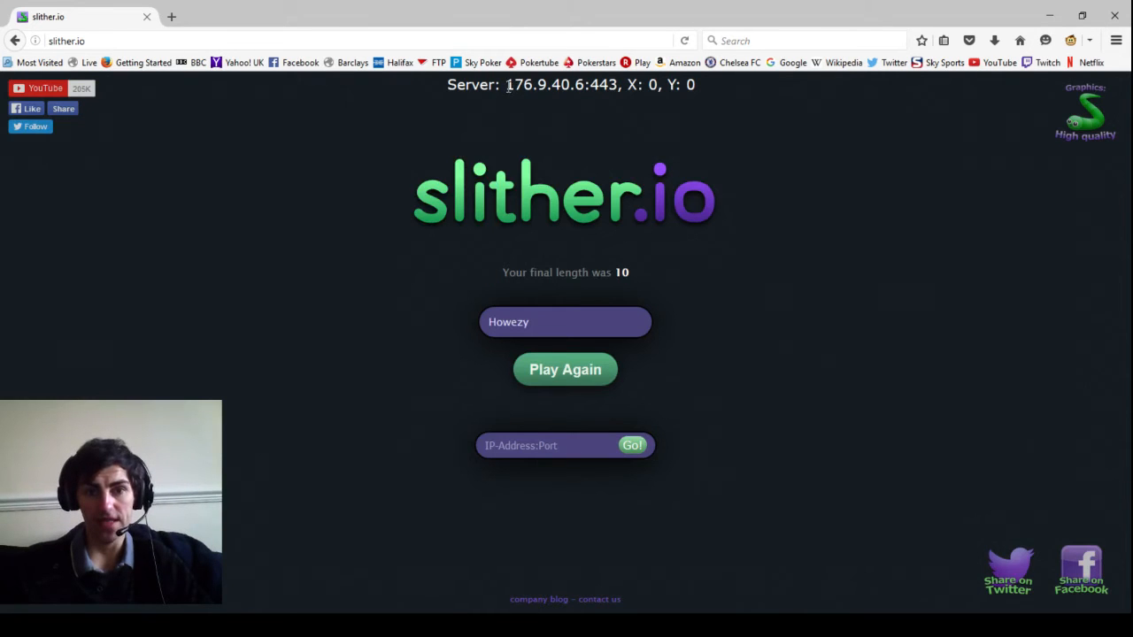
Copy the server address, enter 176.9.40.6:443 in the IP-Address:Port box, and play again
triple_click(540, 87)
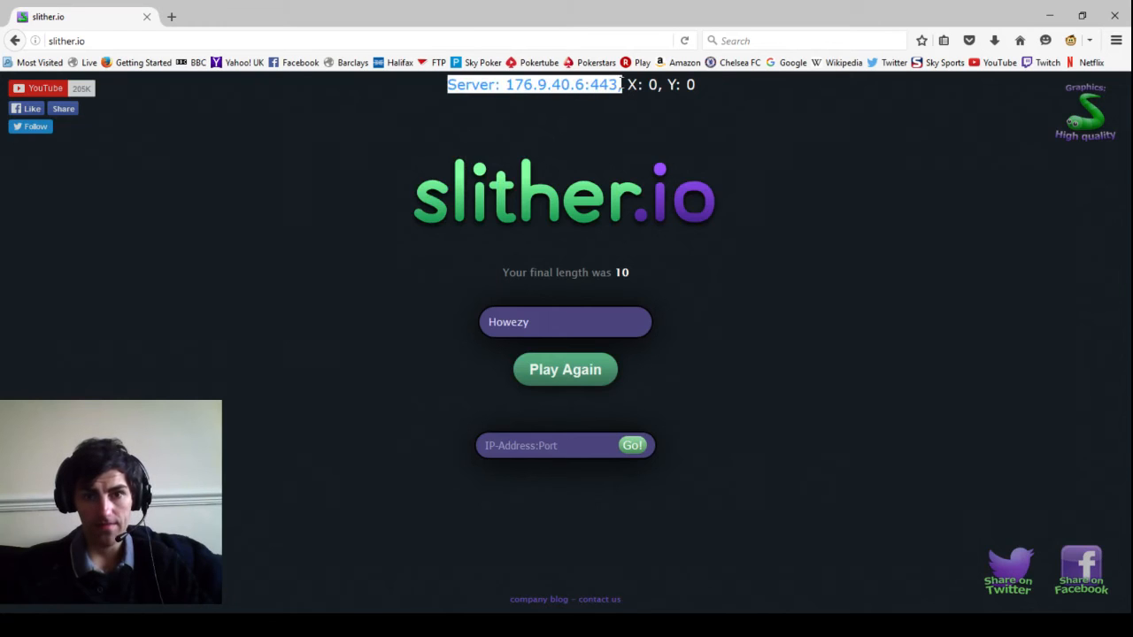
left_click(548, 445)
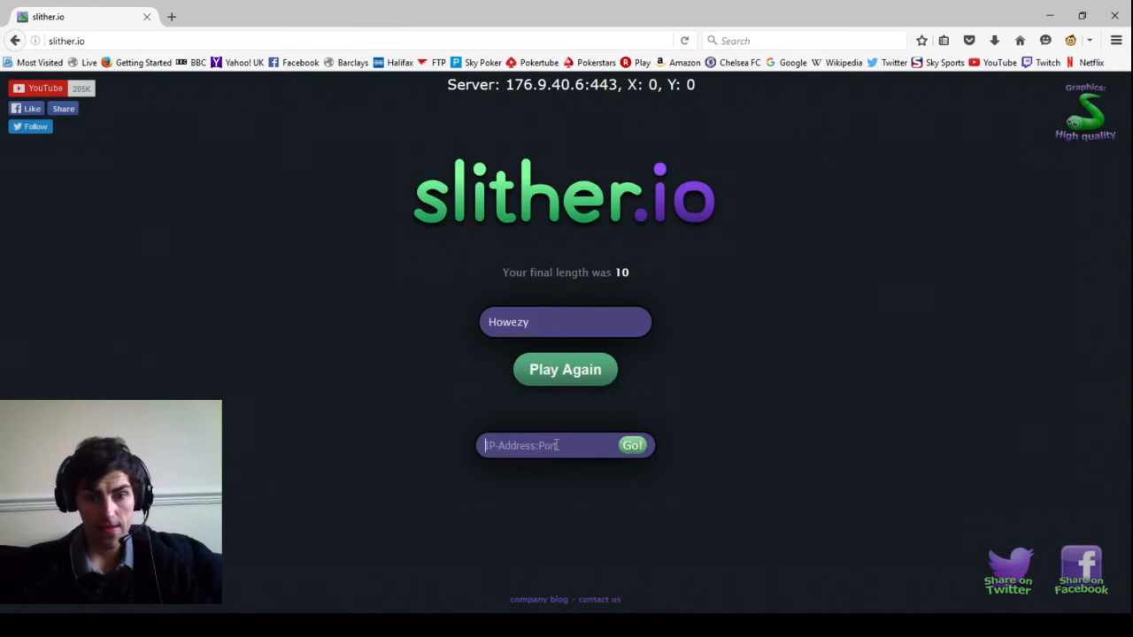
type("master/slitherio-plugin.user.js")
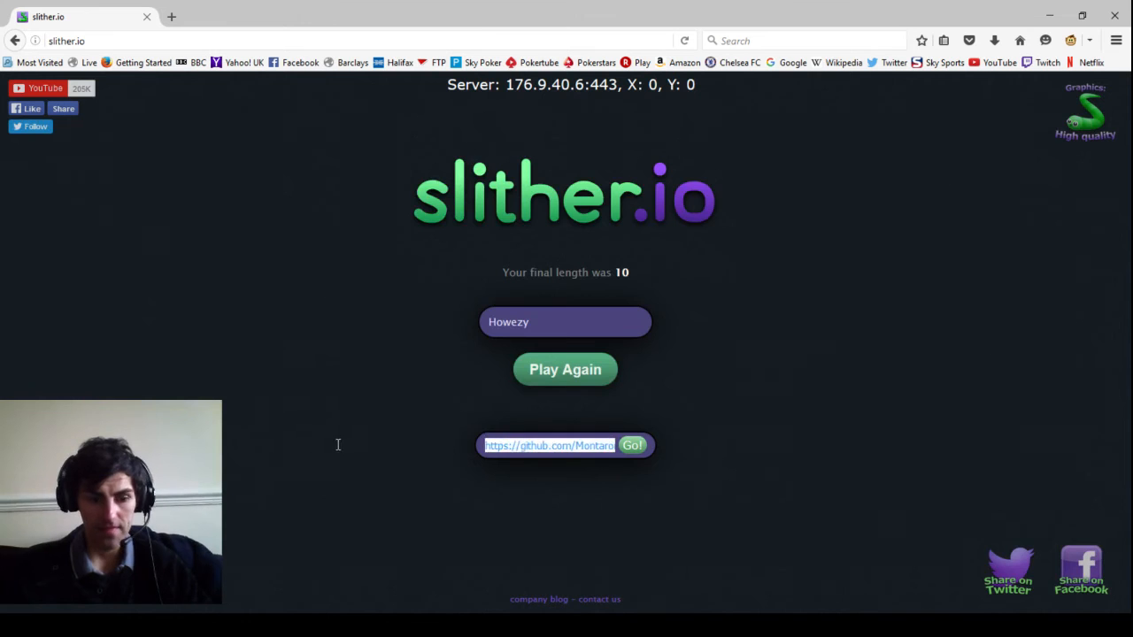
type("176.9.40.6:443")
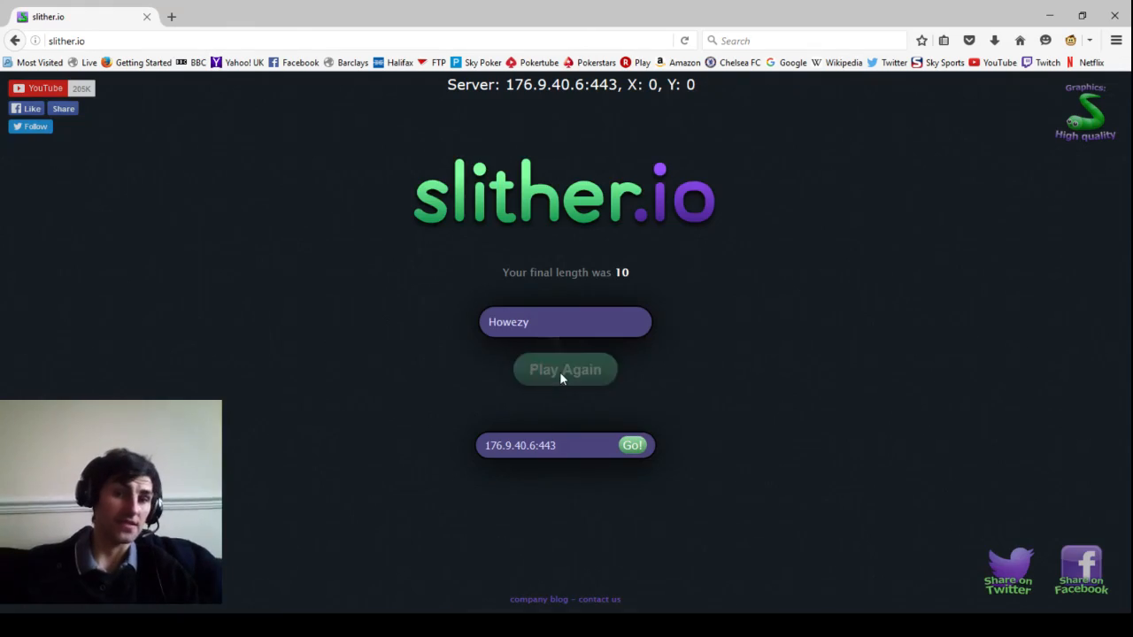
left_click(564, 369)
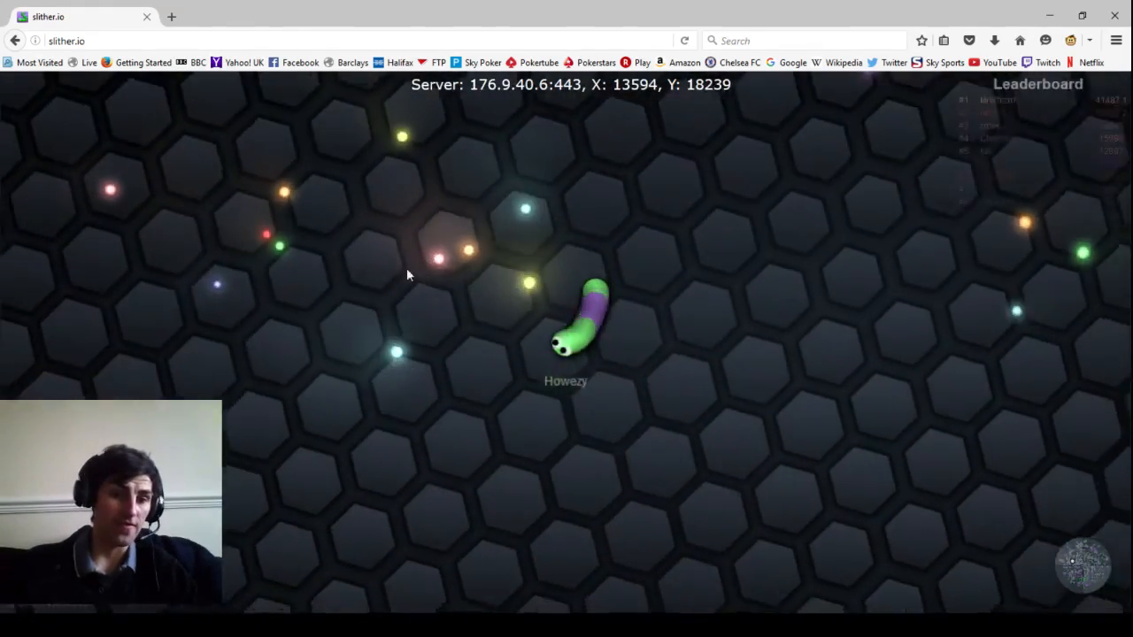